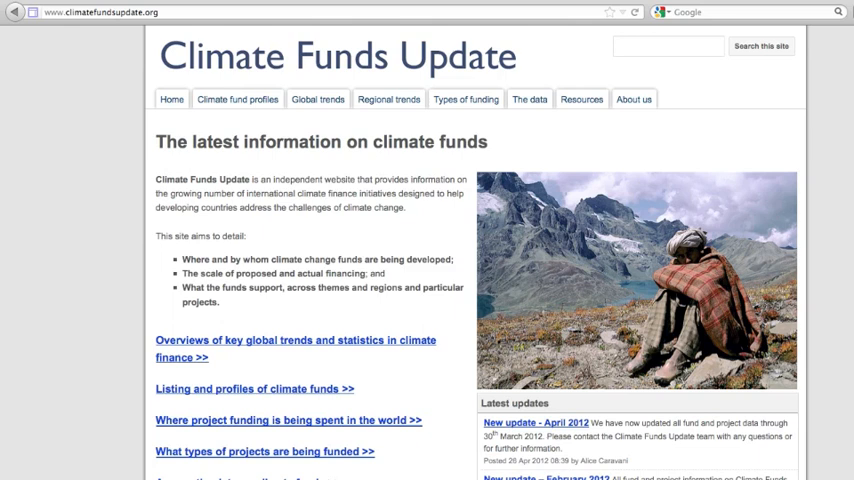
Step: Go to the Climate fund profiles page listing all tracked funds
click(244, 100)
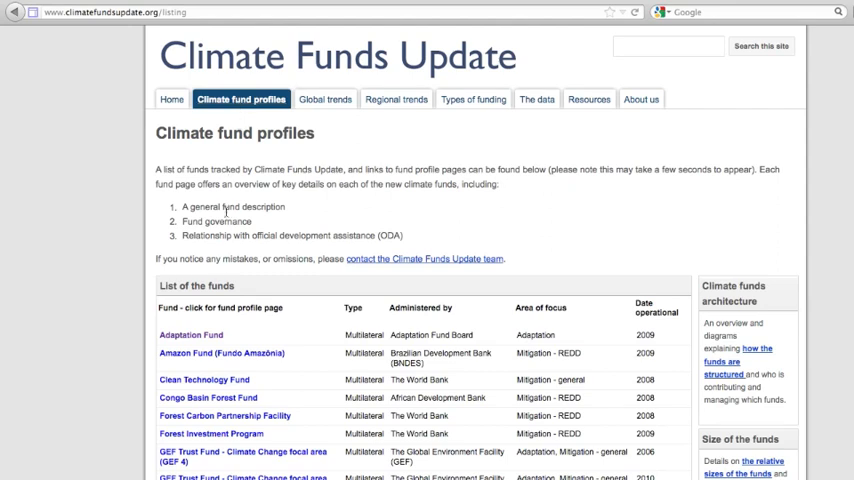
Step: Show the Adaptation Fund's graphs and view its contributions by donor country
click(192, 334)
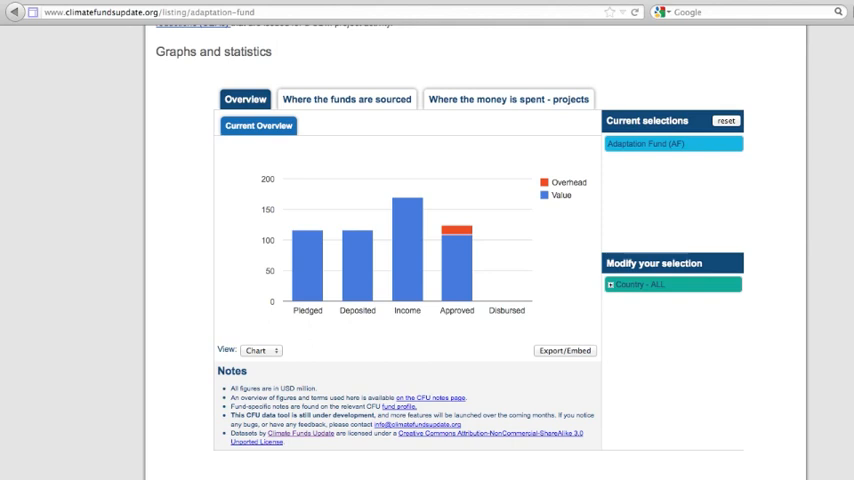
mouse_move(312, 318)
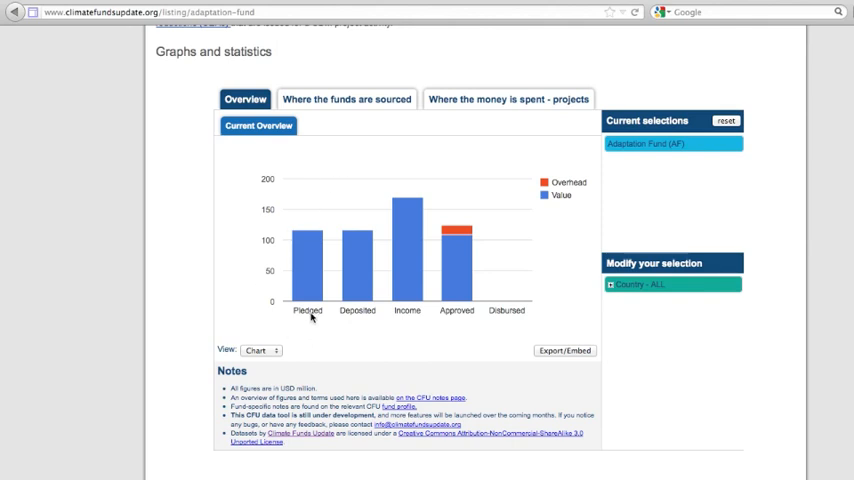
mouse_move(362, 312)
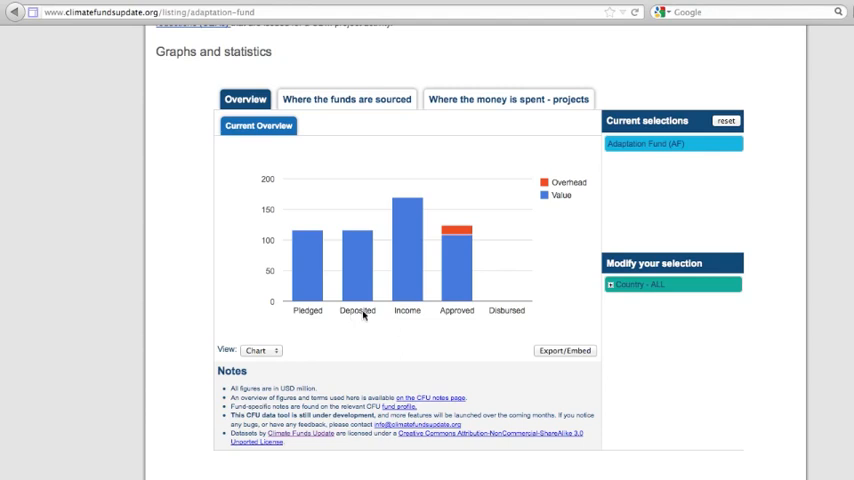
mouse_move(462, 318)
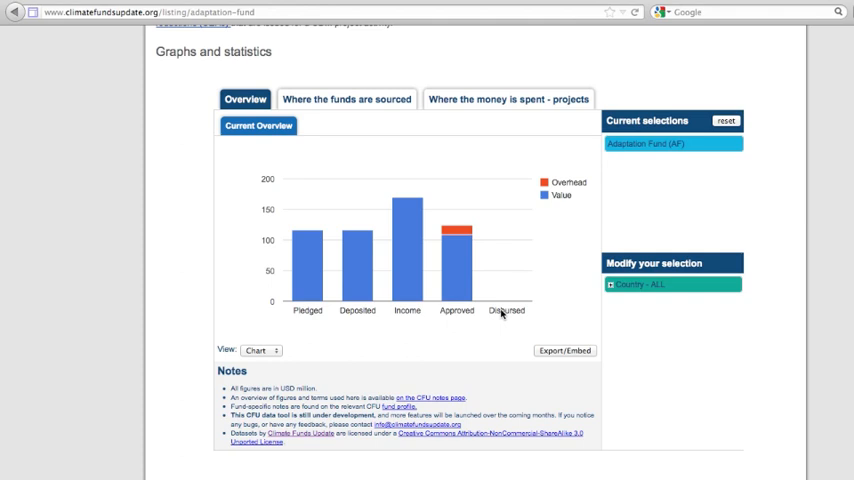
click(348, 100)
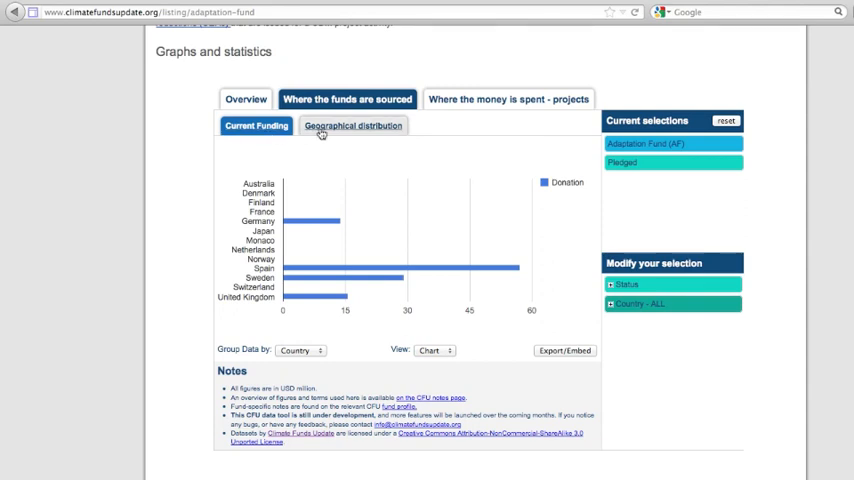
Step: Map Deposited contributions filtered to the United Kingdom, then move to where the money is spent
click(352, 126)
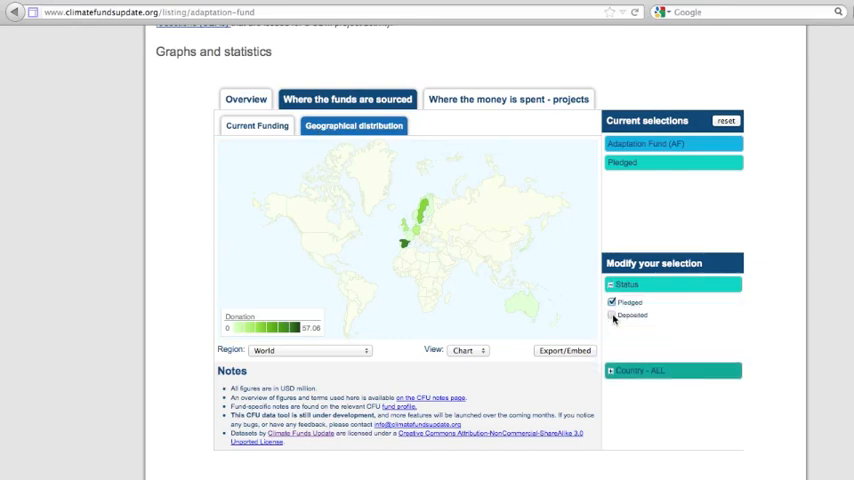
click(612, 316)
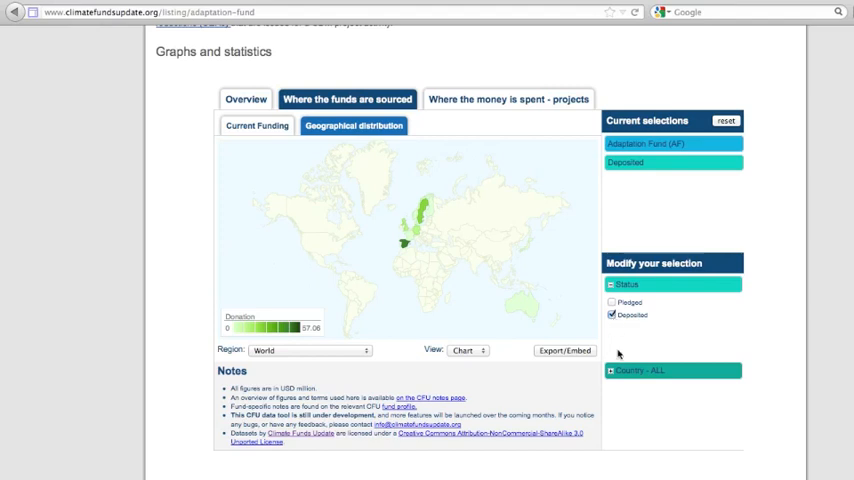
click(670, 372)
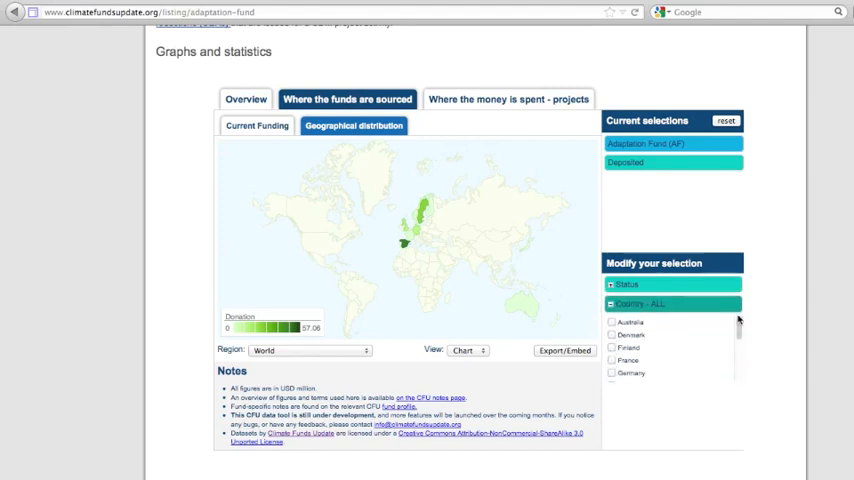
scroll(down, 3)
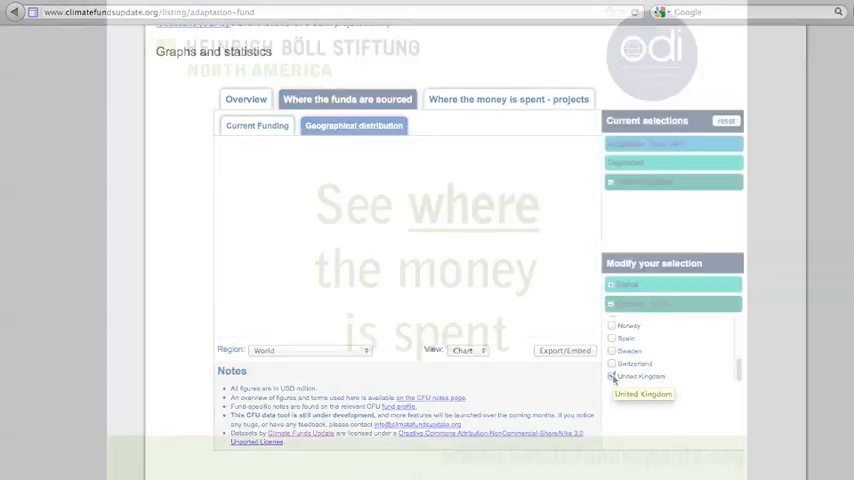
click(620, 376)
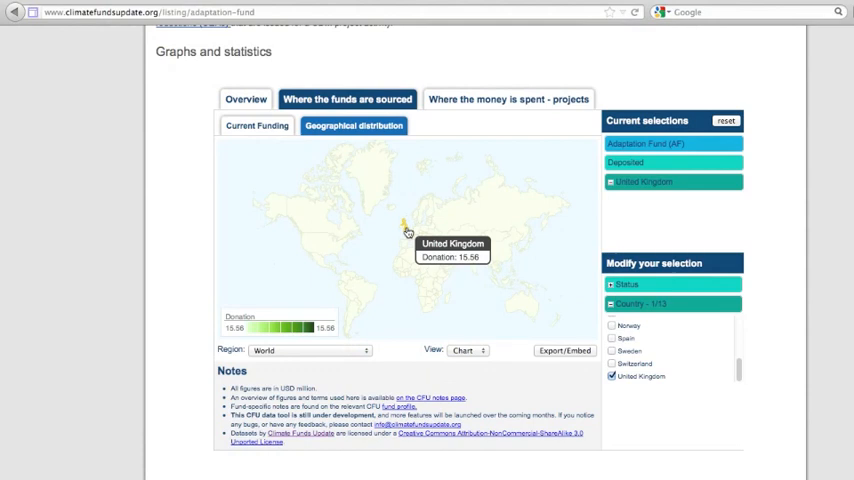
click(520, 100)
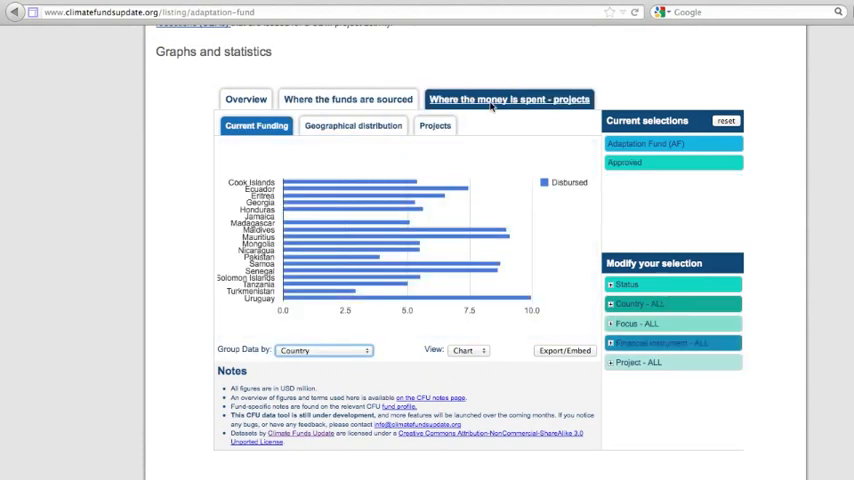
Step: Review the Group Data by options and show disbursed spending on a world map
click(328, 350)
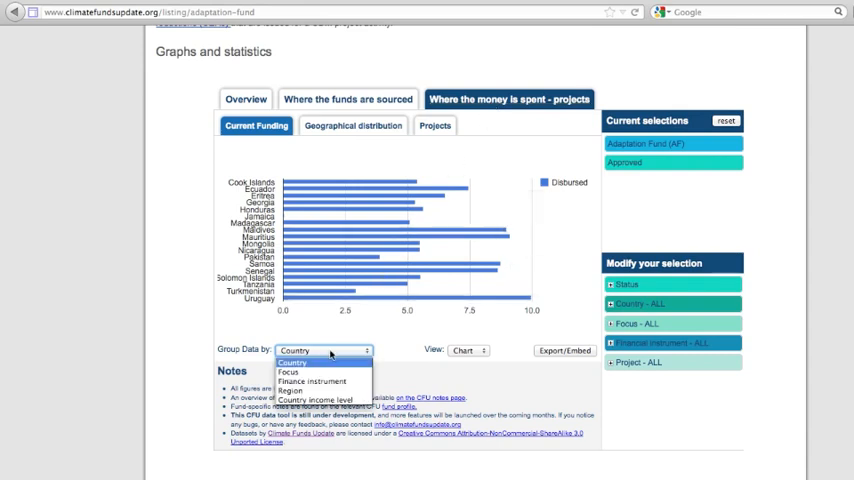
mouse_move(302, 372)
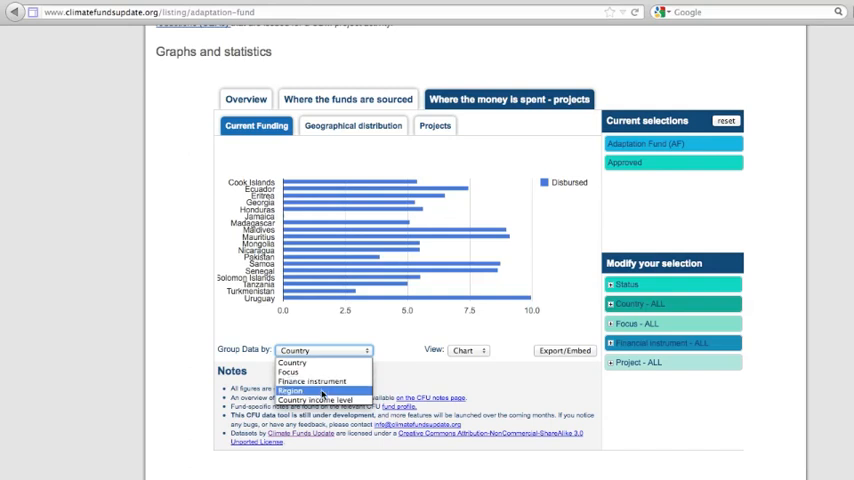
mouse_move(316, 400)
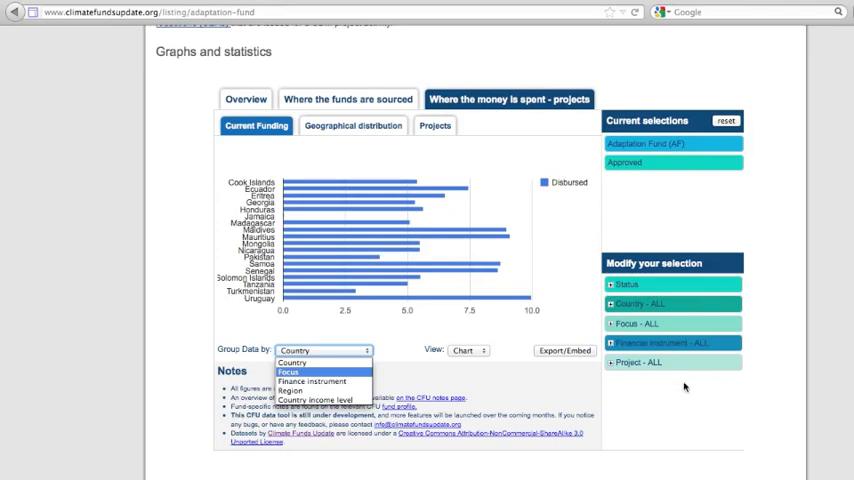
click(352, 126)
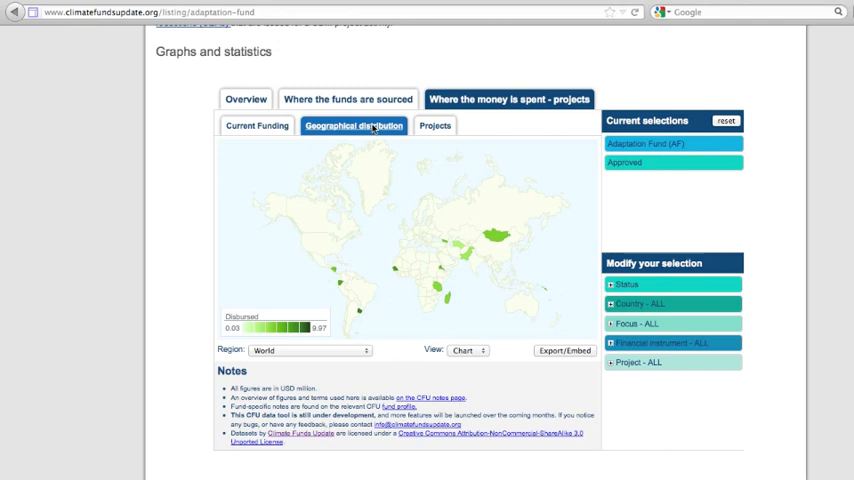
mouse_move(344, 352)
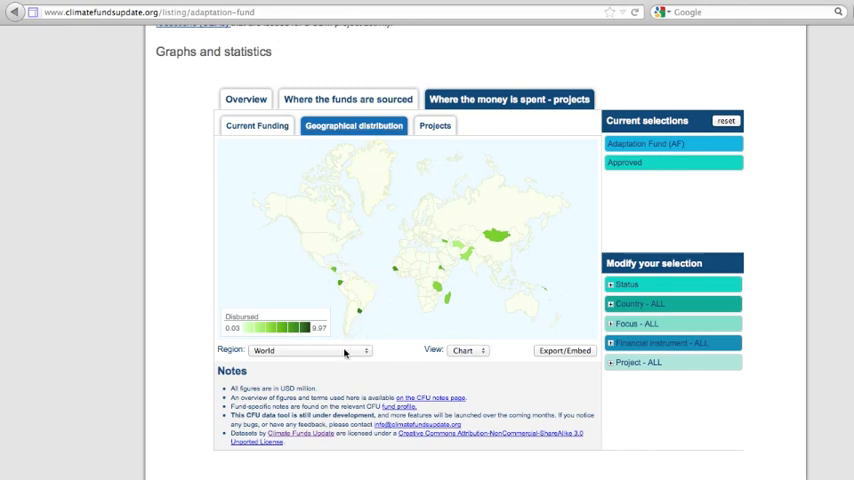
Step: Limit the spending map to Africa, then show the list of funded projects
click(310, 350)
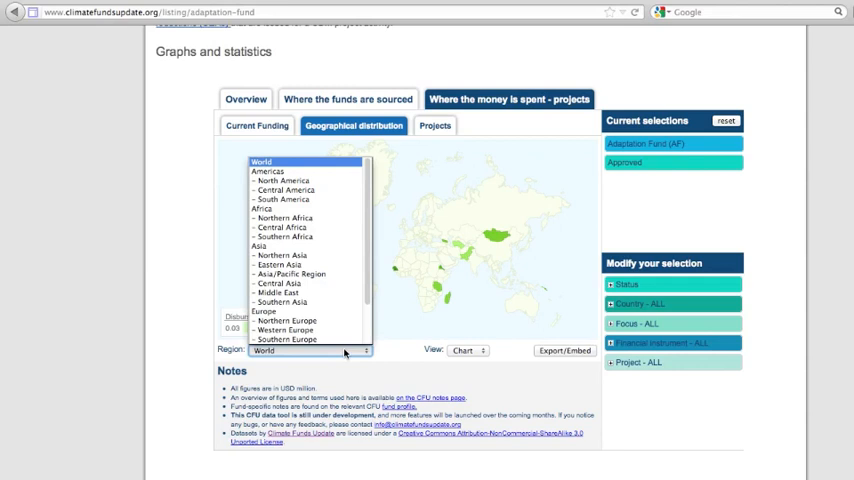
mouse_move(262, 204)
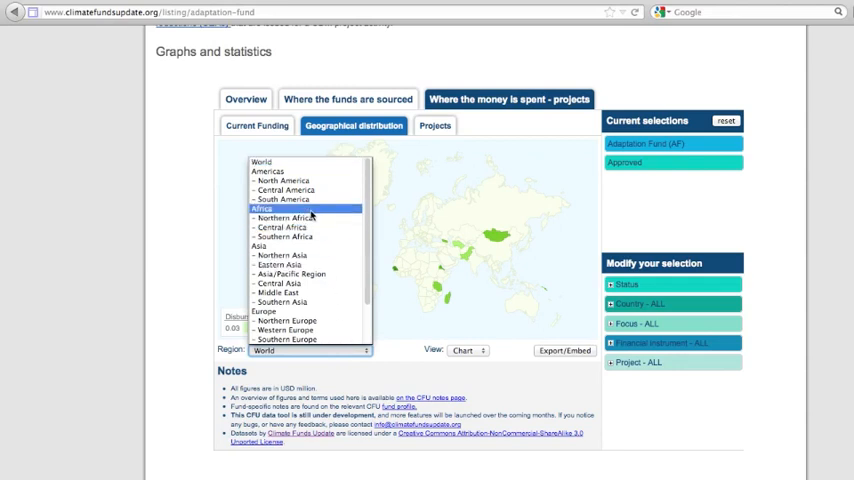
click(256, 204)
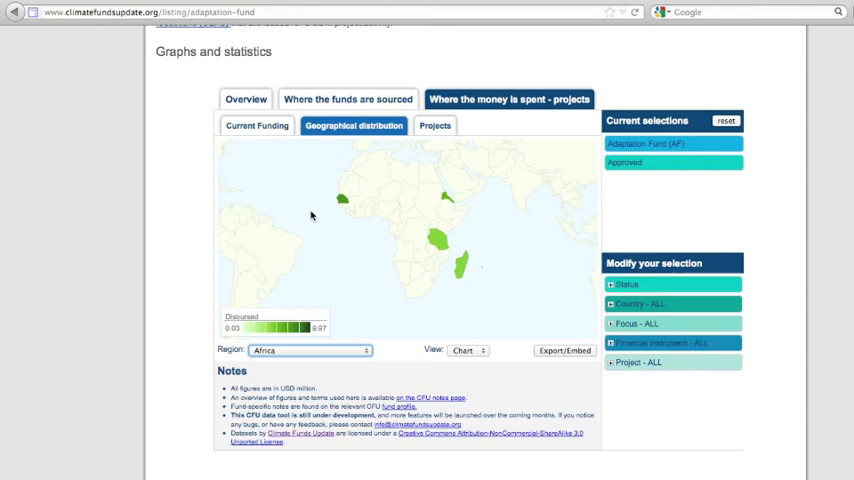
mouse_move(468, 350)
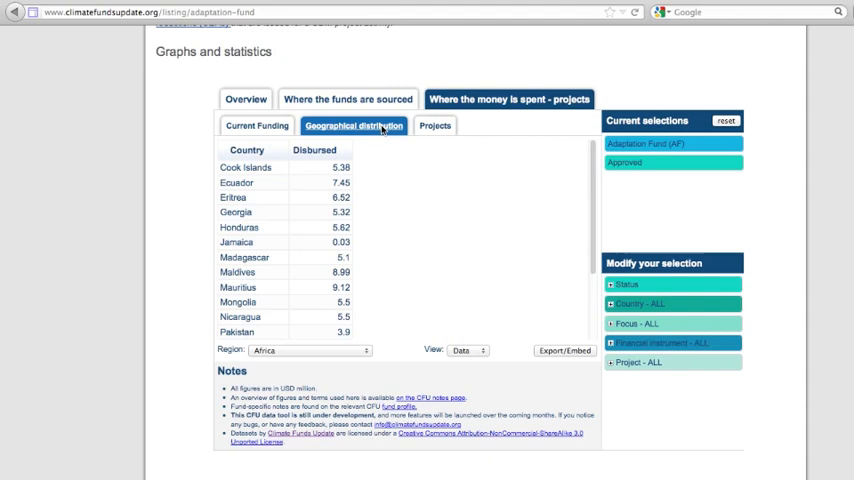
click(436, 126)
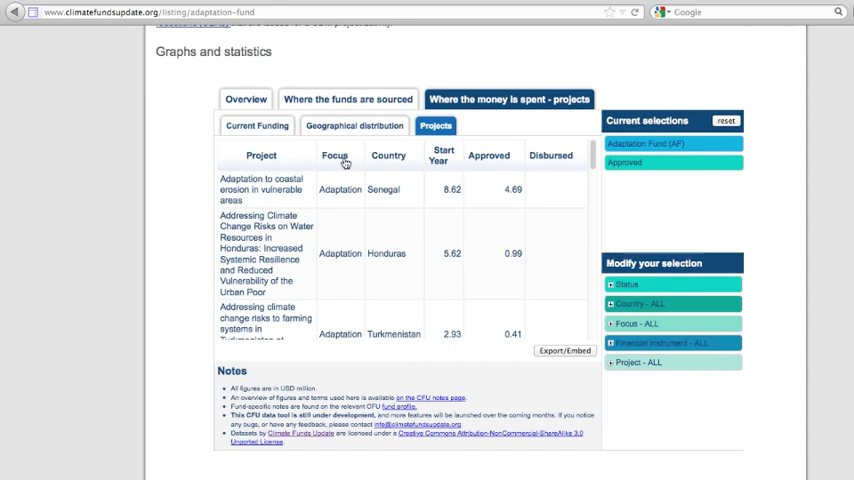
mouse_move(494, 168)
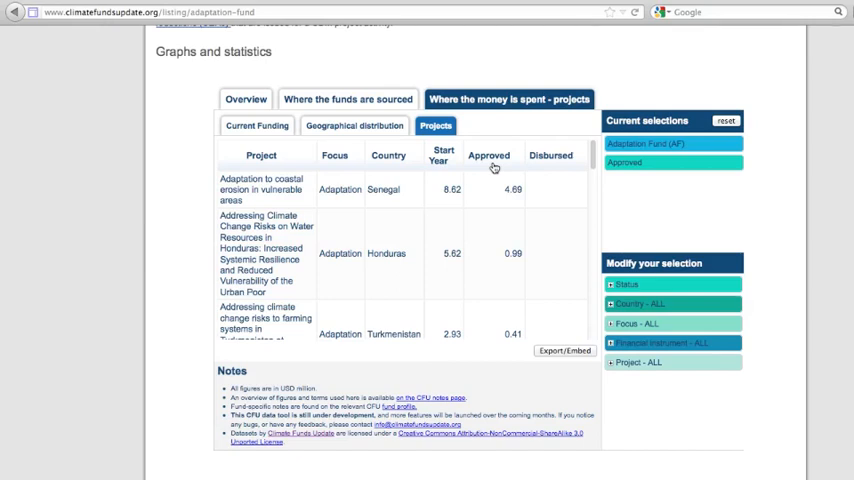
mouse_move(560, 168)
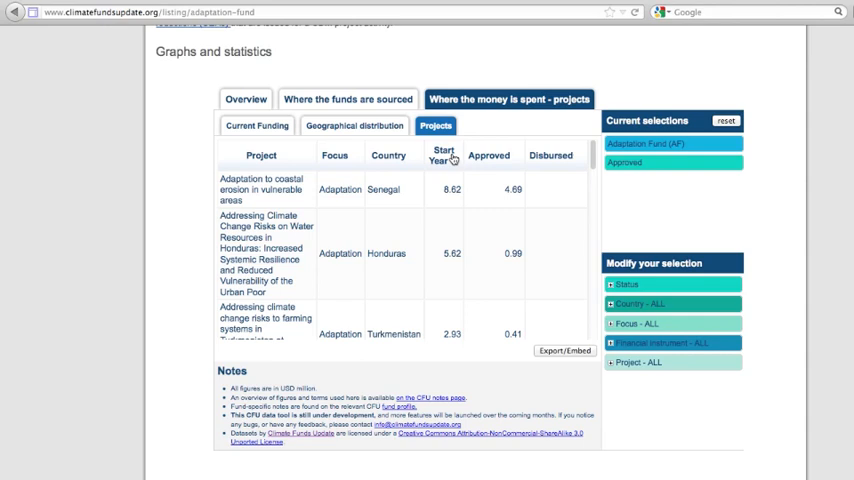
mouse_move(718, 204)
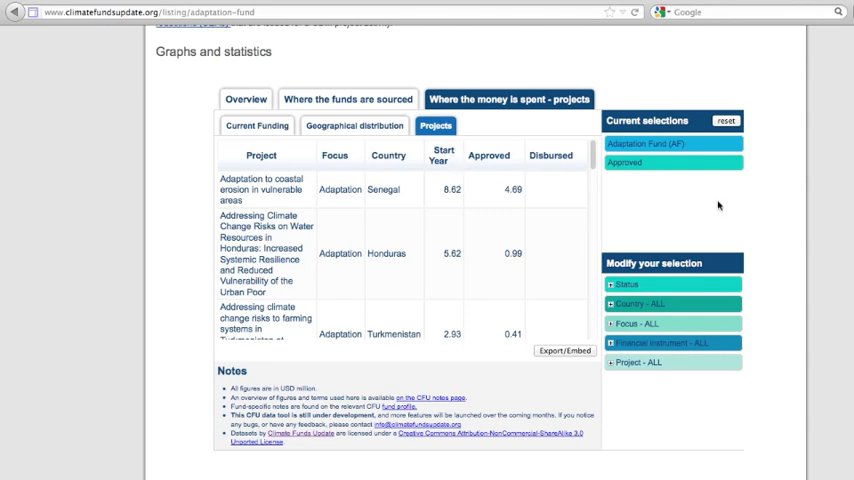
Step: Return to the Adaptation Fund overview chart of pledged through disbursed amounts
click(236, 96)
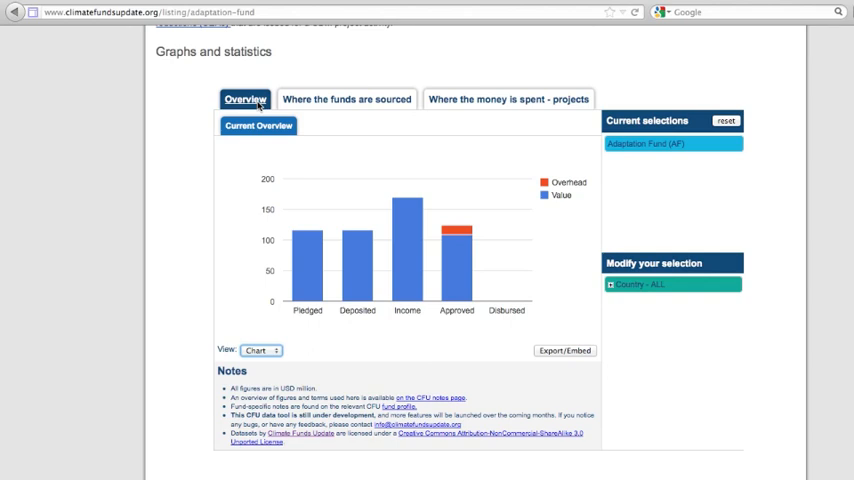
mouse_move(248, 288)
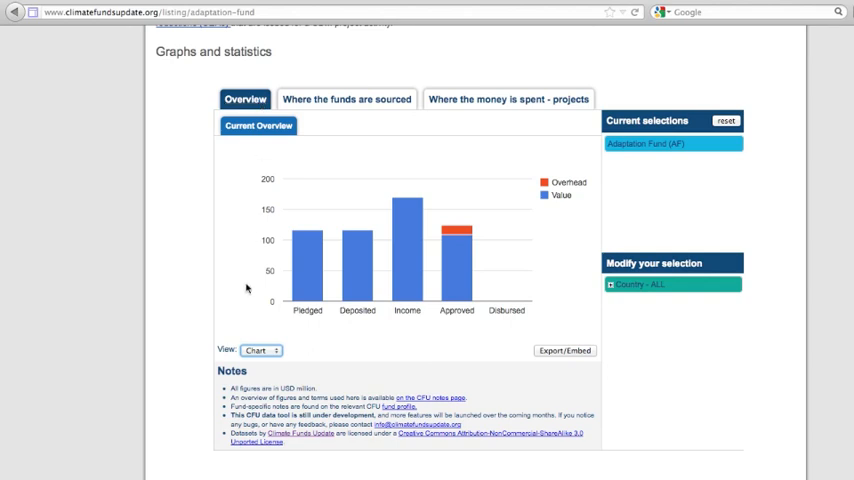
Step: Show the overview figures as a Data table and bring up its embed code
click(260, 350)
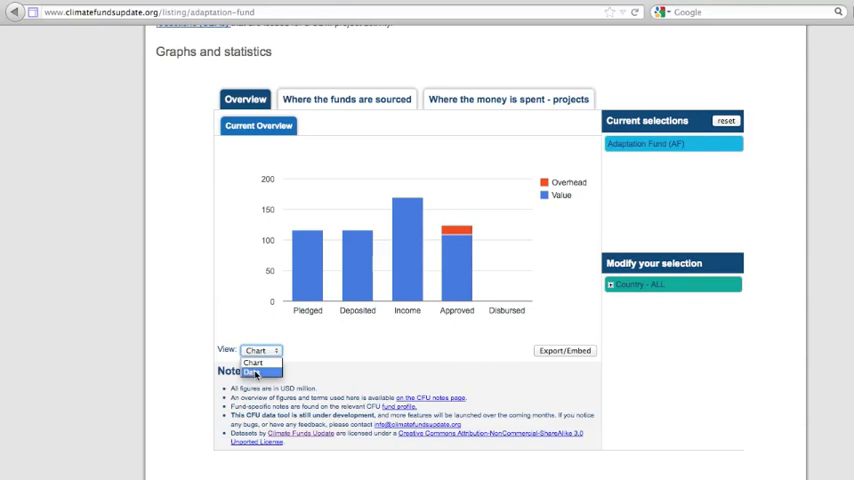
click(256, 370)
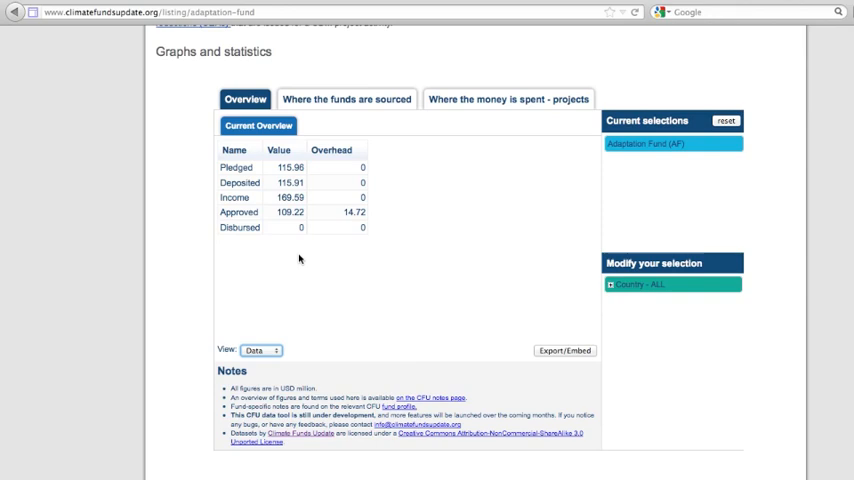
click(564, 352)
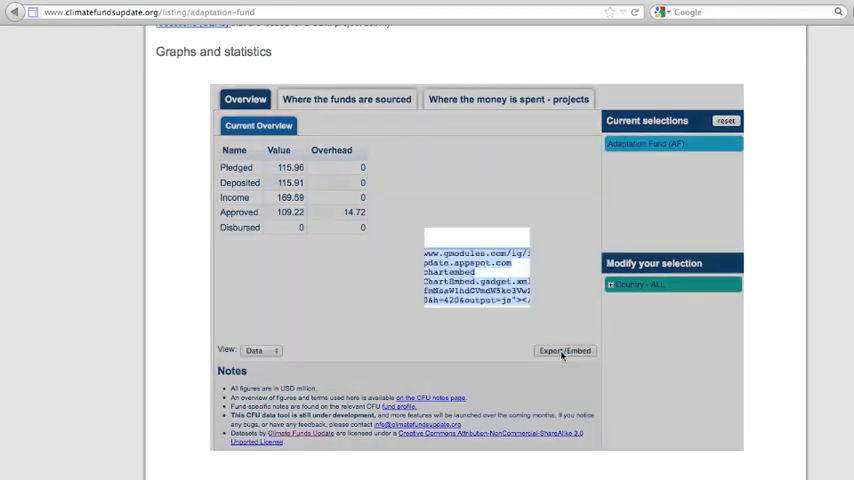
Step: Review the Export/Embed dialog for the overview, then go to the About us page
click(556, 352)
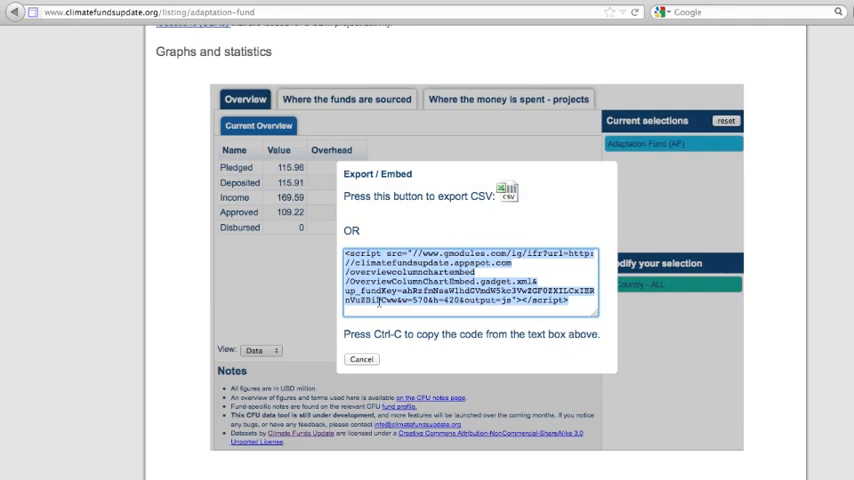
click(638, 100)
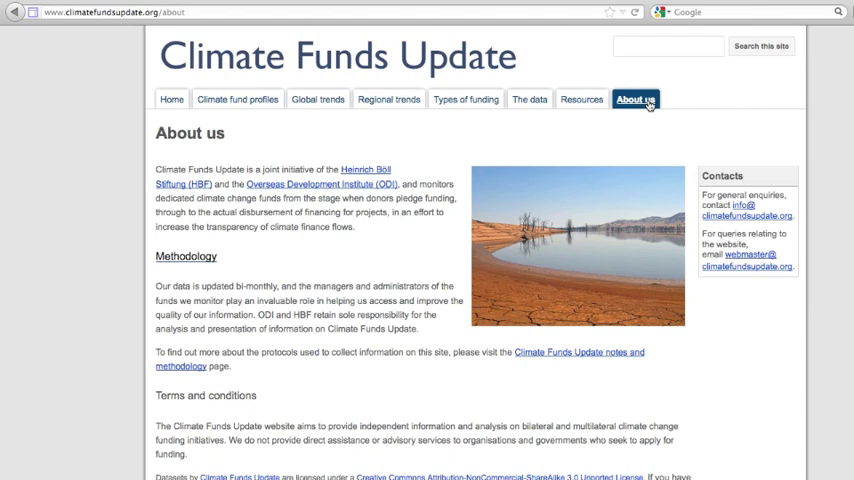
Step: Go to the Resources page of policy briefs, research and glossary
click(592, 100)
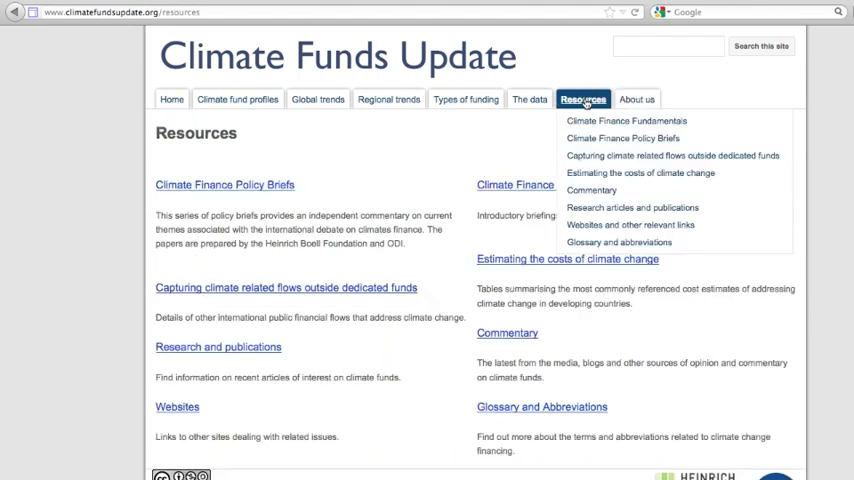